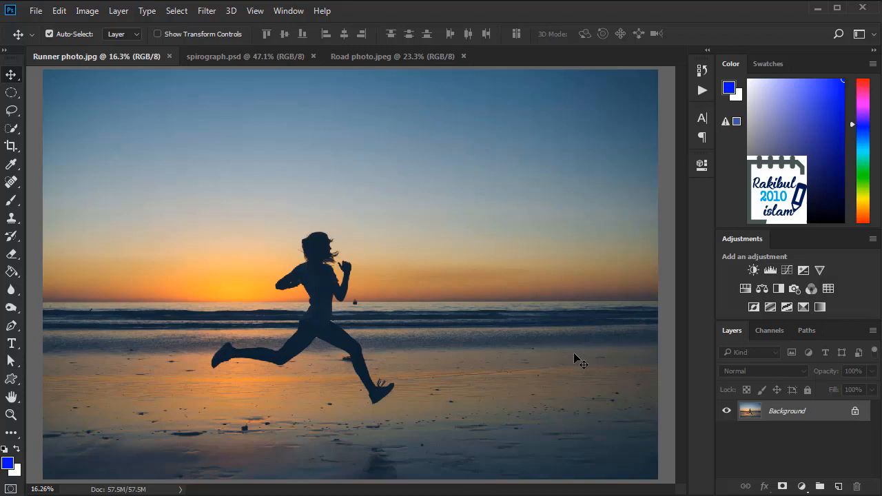
mouse_move(455, 392)
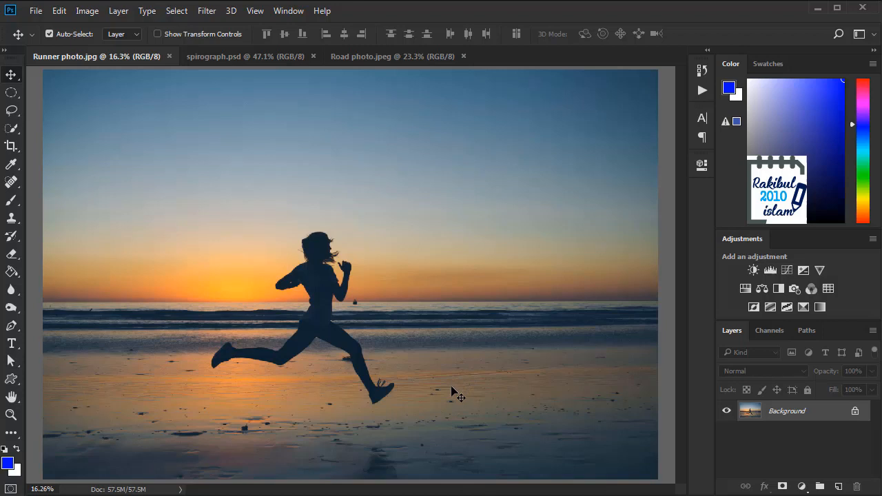
mouse_move(468, 386)
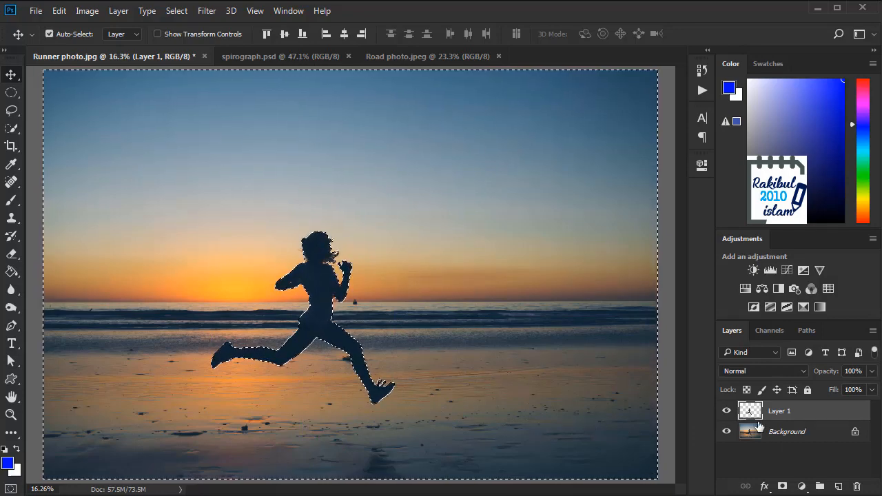
- Duplicate the Background into Layer 2 beneath the runner layer, with the selection cleared
click(787, 431)
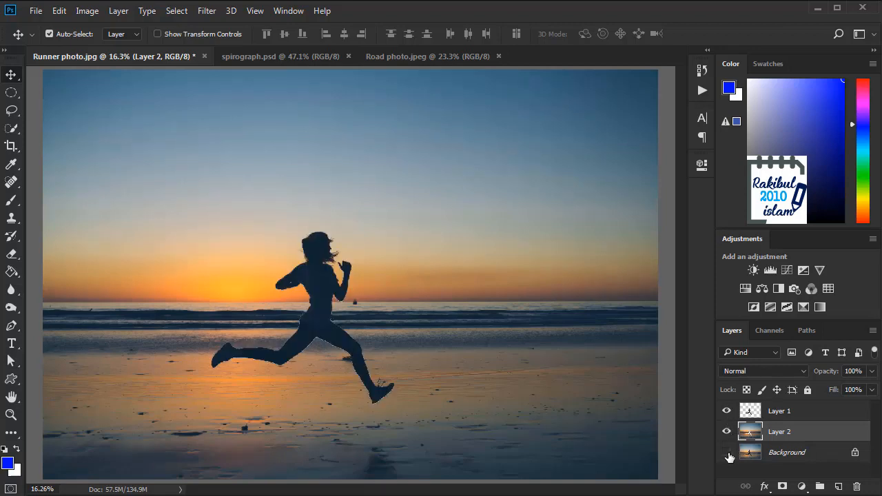
click(727, 452)
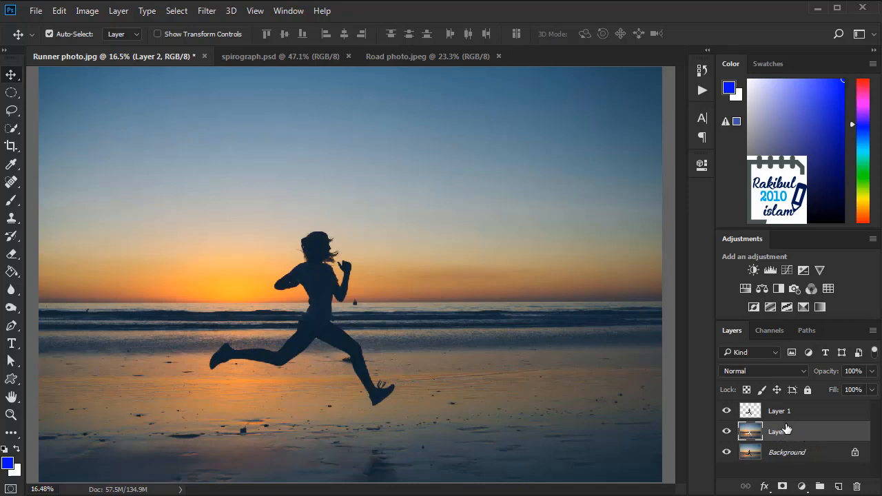
mouse_move(786, 431)
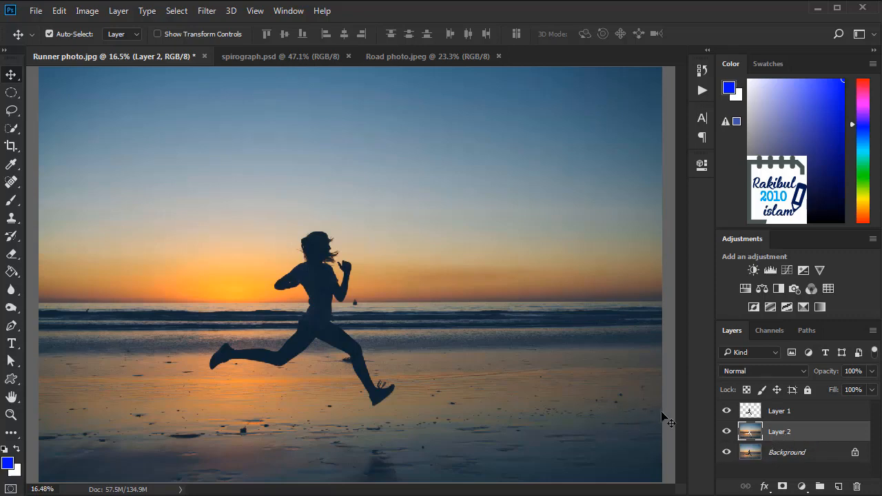
mouse_move(496, 292)
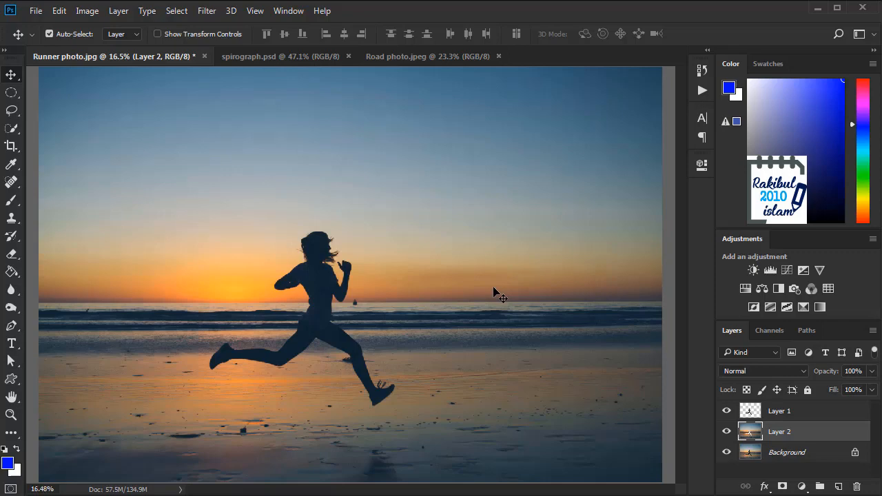
mouse_move(558, 316)
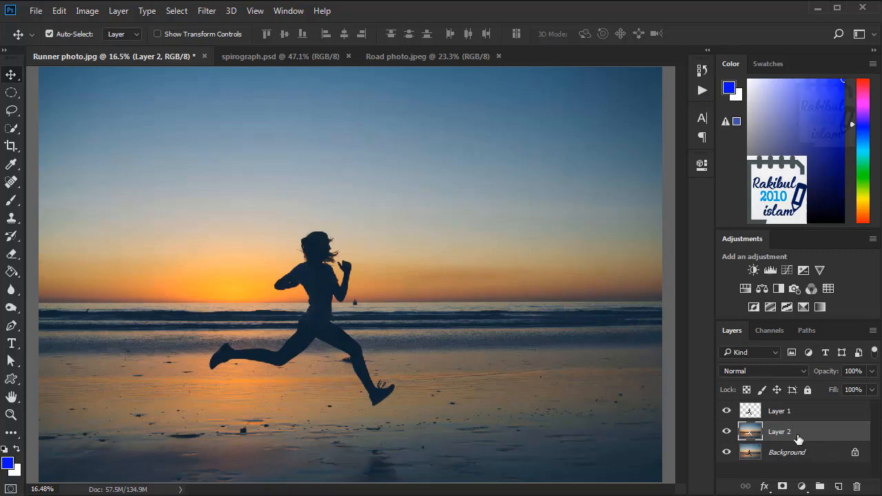
- Convert Layer 2 to a smart object and start a Motion Blur filter on it
right_click(780, 432)
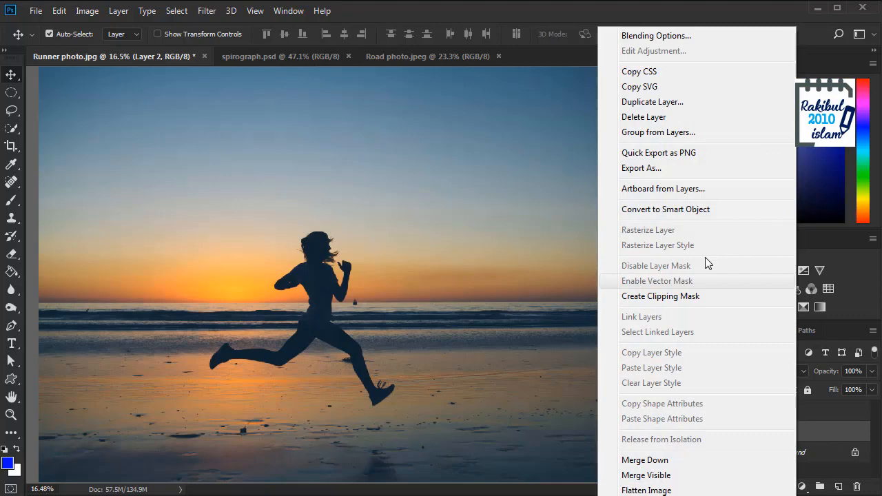
click(664, 210)
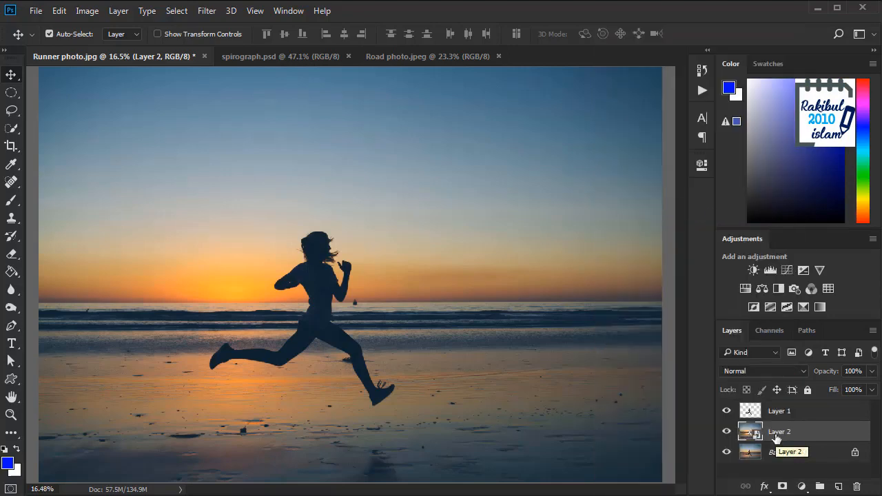
click(206, 11)
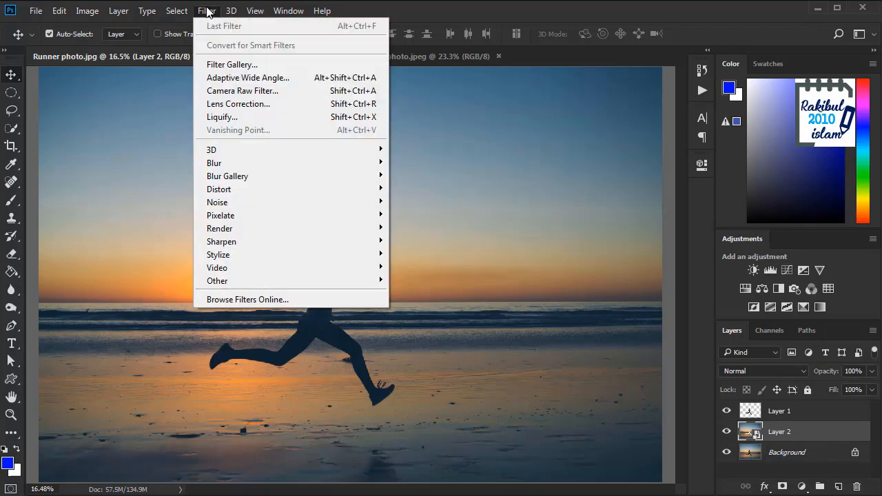
mouse_move(215, 163)
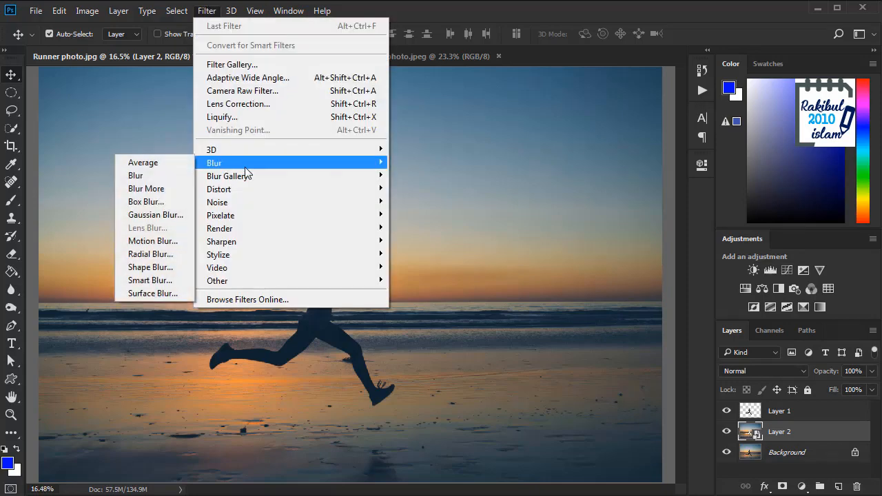
click(152, 240)
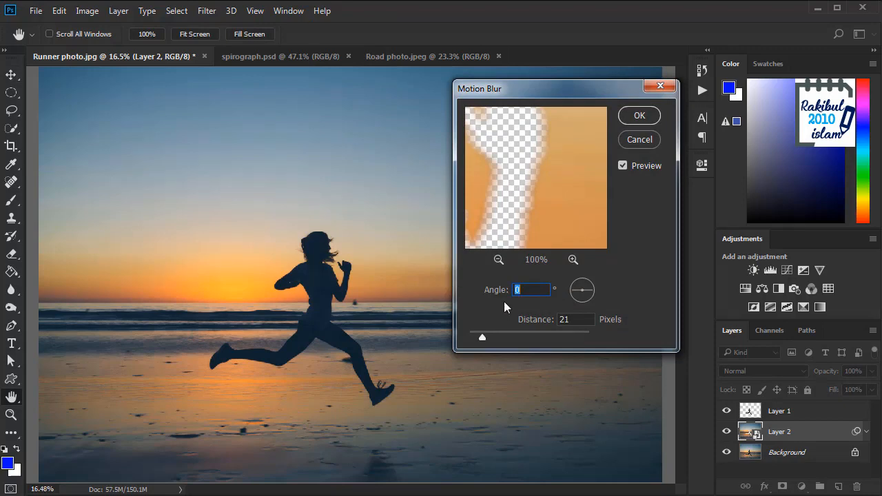
mouse_move(416, 426)
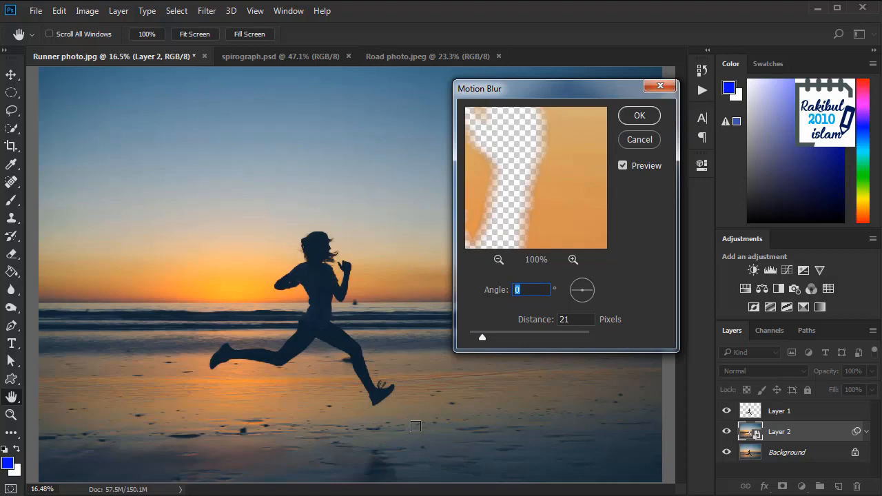
mouse_move(484, 397)
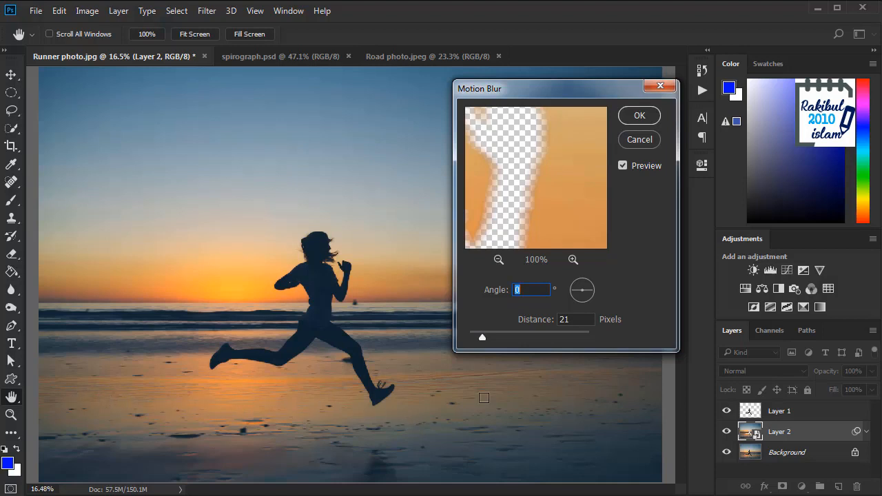
mouse_move(571, 392)
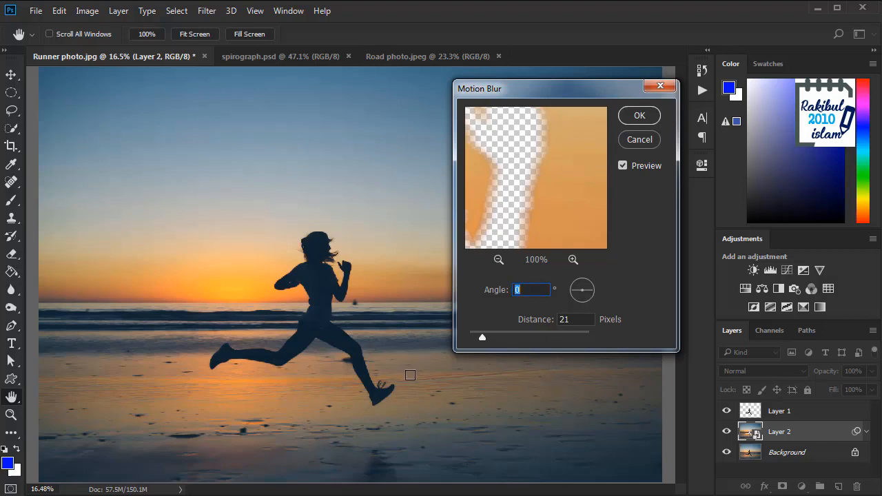
mouse_move(504, 234)
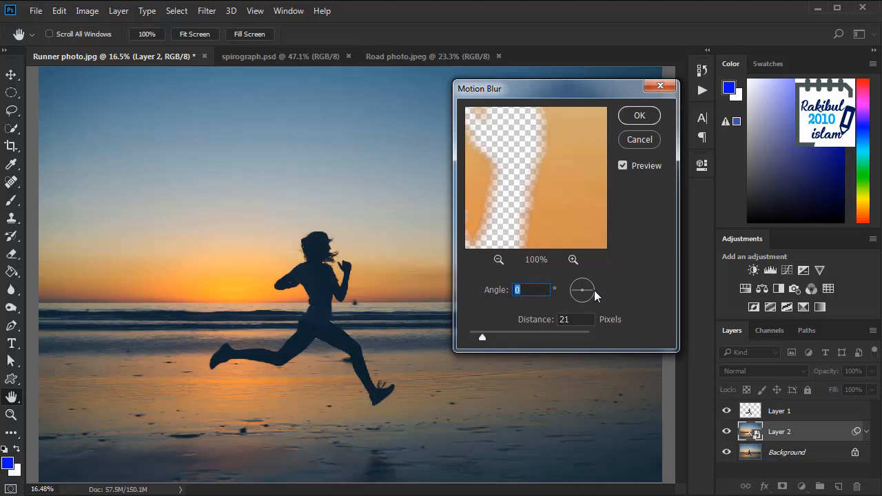
- Apply Motion Blur at 0° angle and 155-pixel distance to Layer 2, streaking the beach
drag(582, 297, 586, 283)
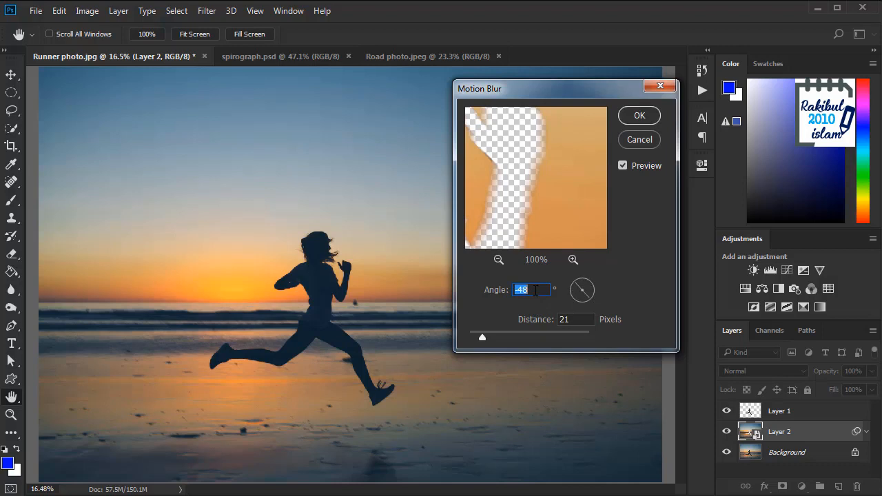
mouse_move(507, 324)
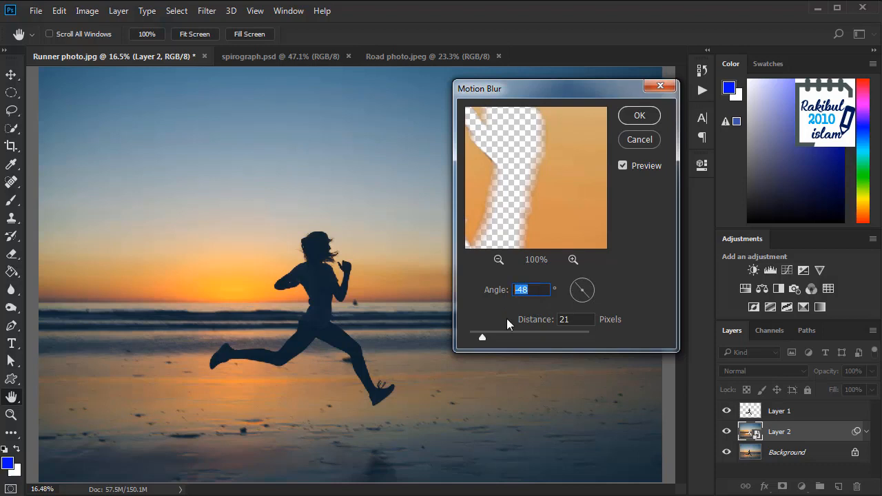
text(0)
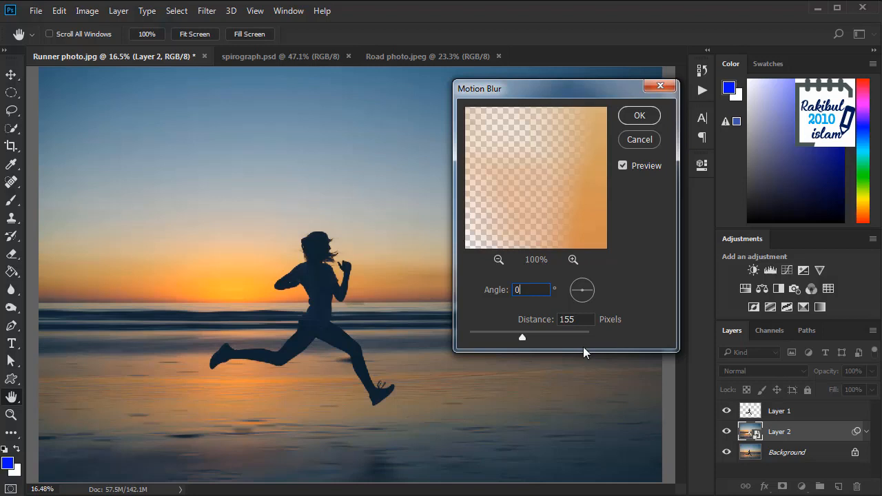
mouse_move(631, 174)
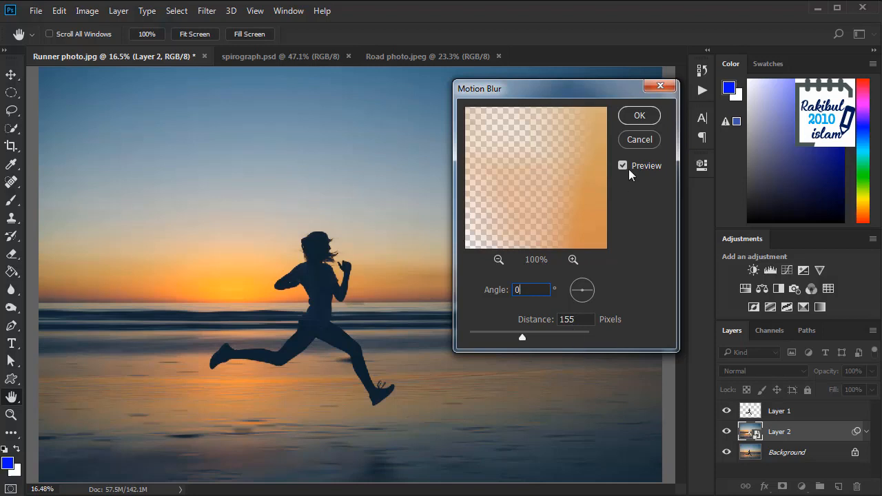
click(623, 165)
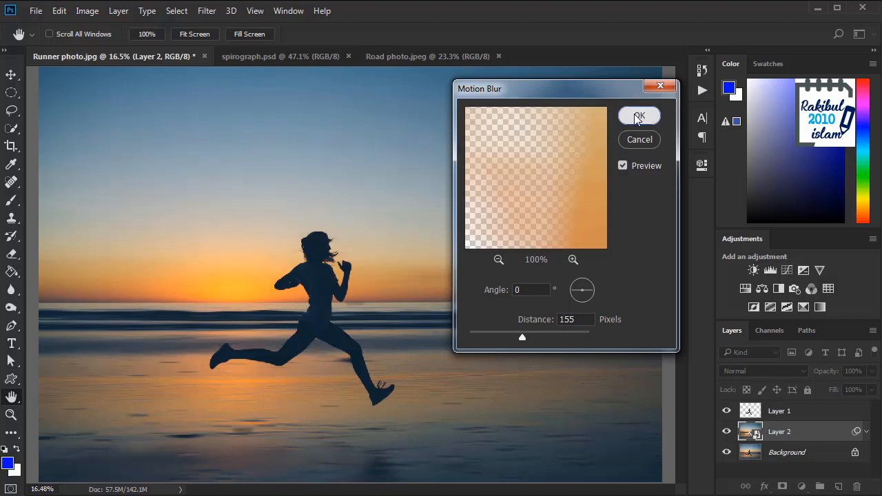
click(639, 116)
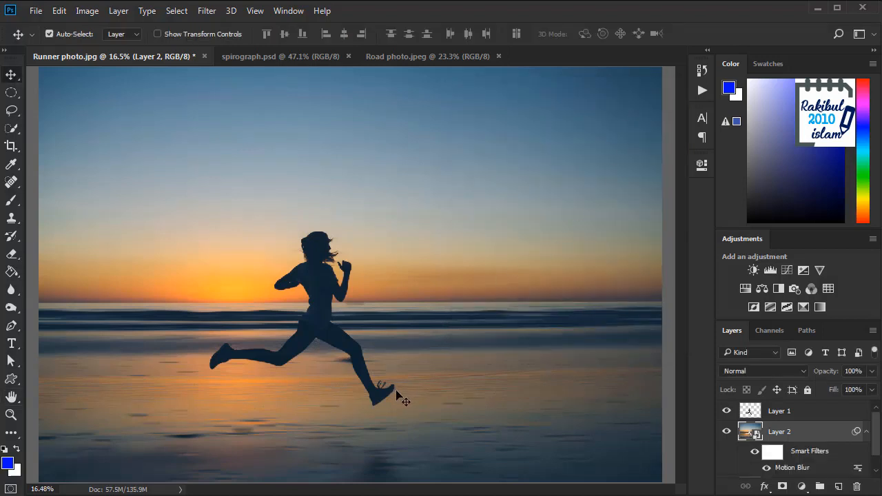
mouse_move(398, 412)
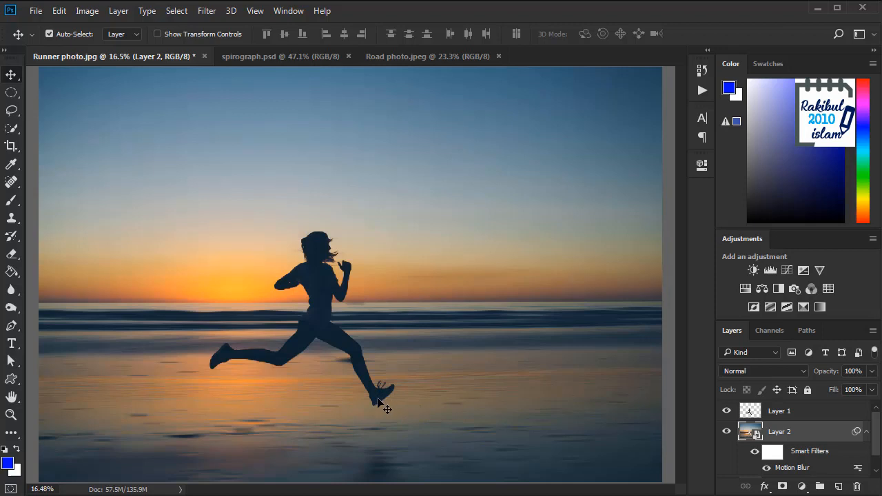
mouse_move(435, 411)
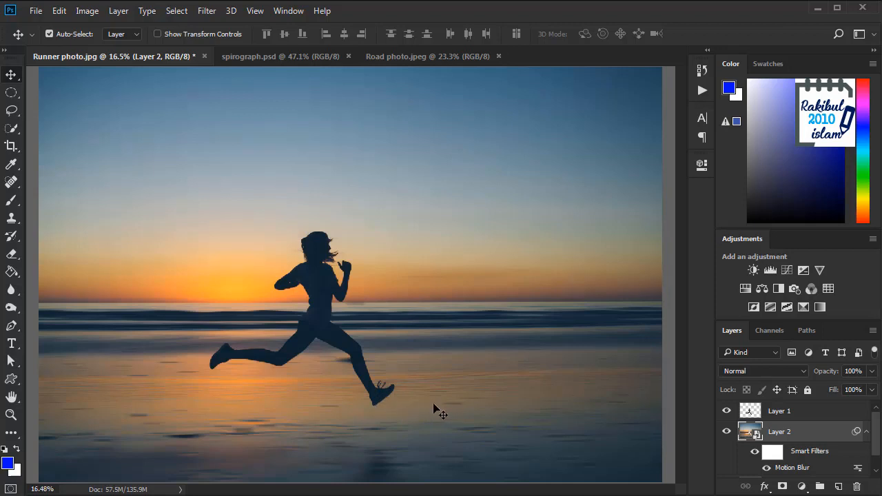
- Convert Layer 1, the runner silhouette, to a smart object
click(779, 411)
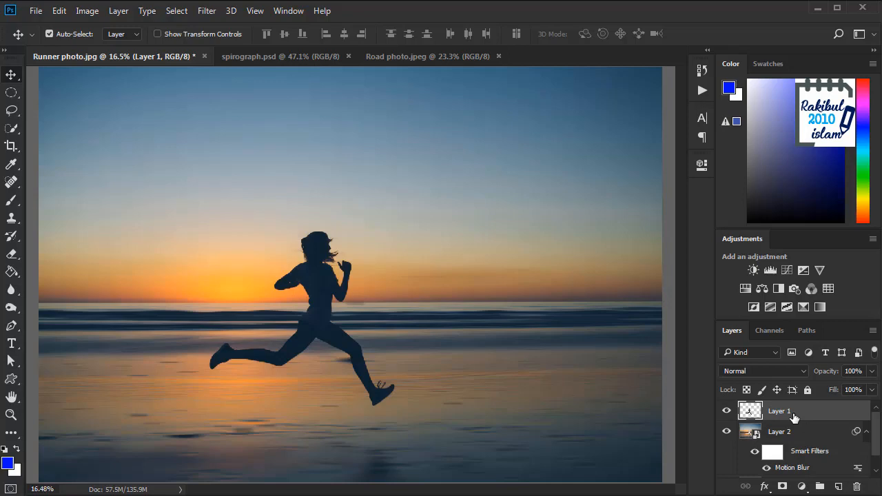
right_click(793, 410)
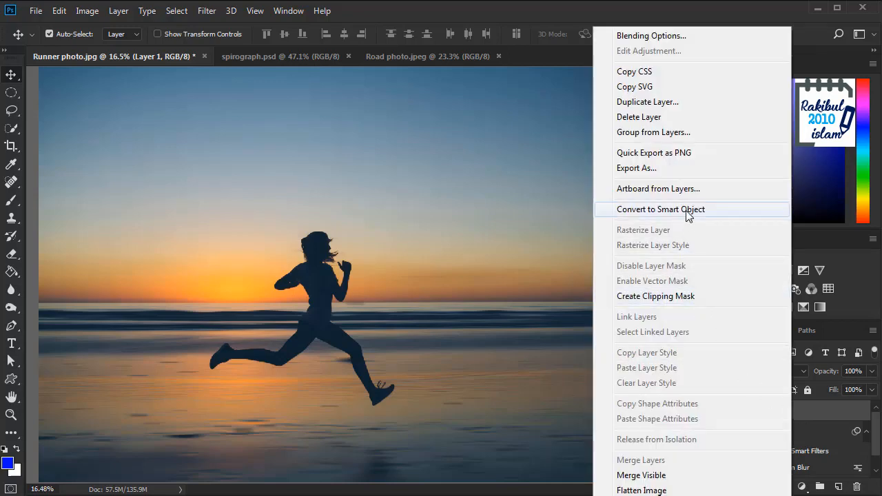
click(661, 210)
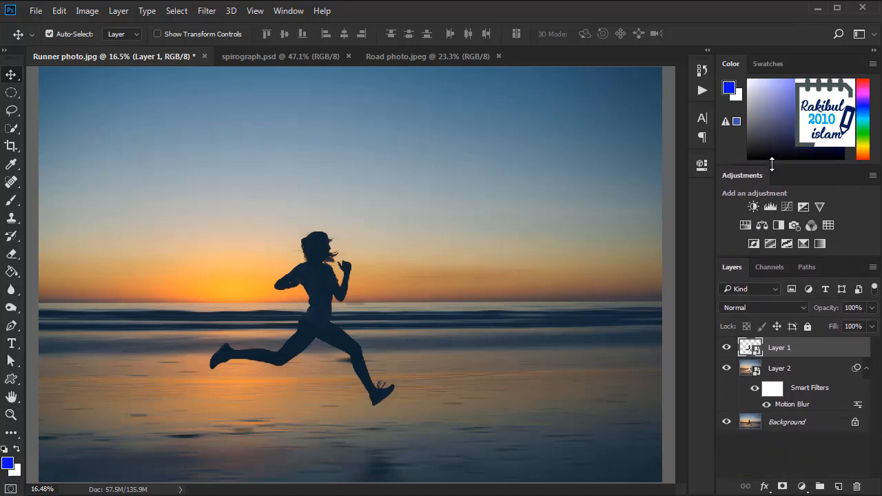
mouse_move(822, 405)
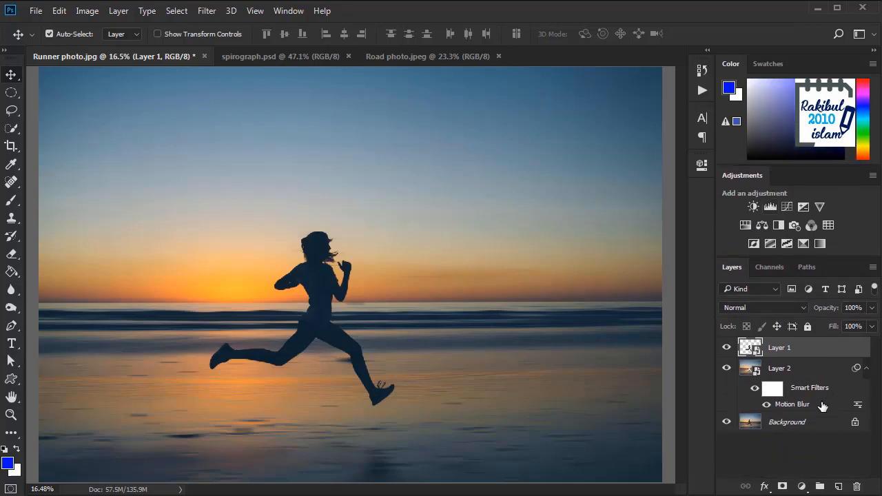
mouse_move(812, 398)
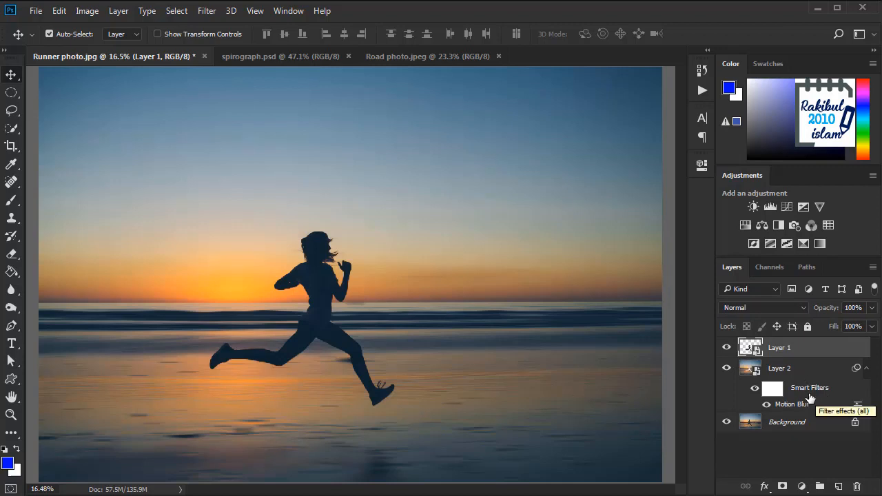
mouse_move(812, 405)
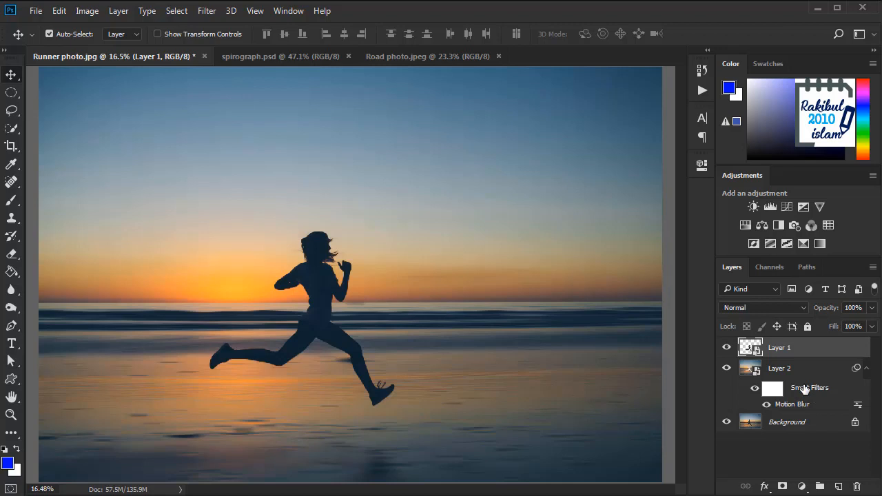
mouse_move(804, 407)
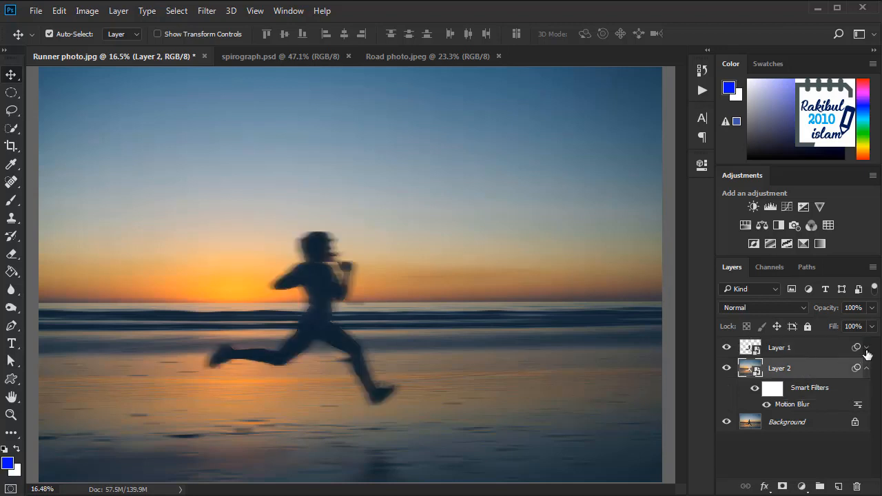
- Copy Layer 2's Motion Blur smart filter onto Layer 1 and reopen its settings
click(867, 347)
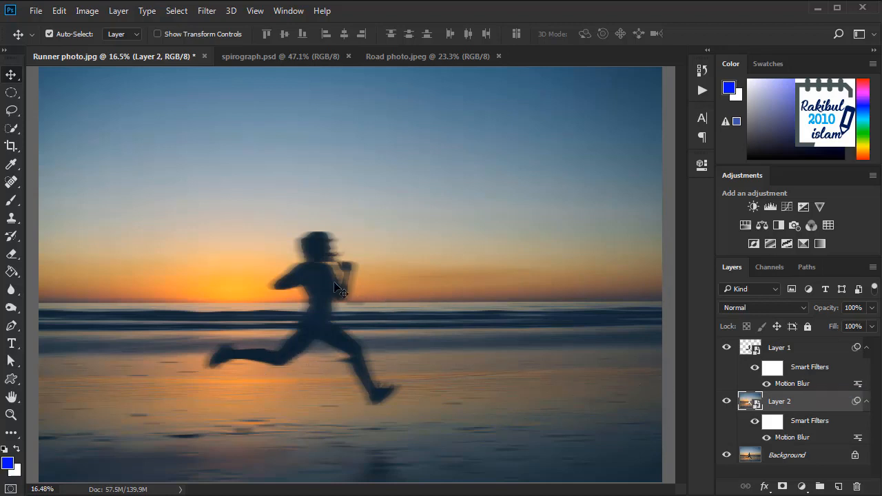
mouse_move(331, 372)
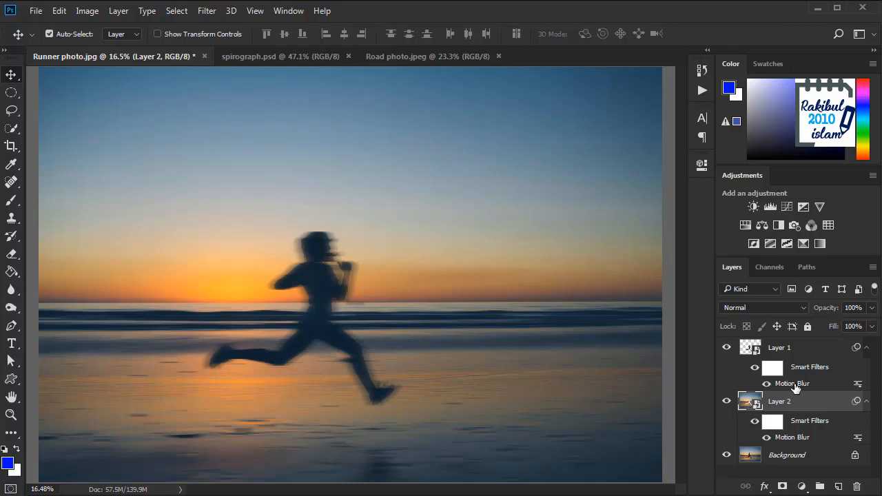
double_click(792, 383)
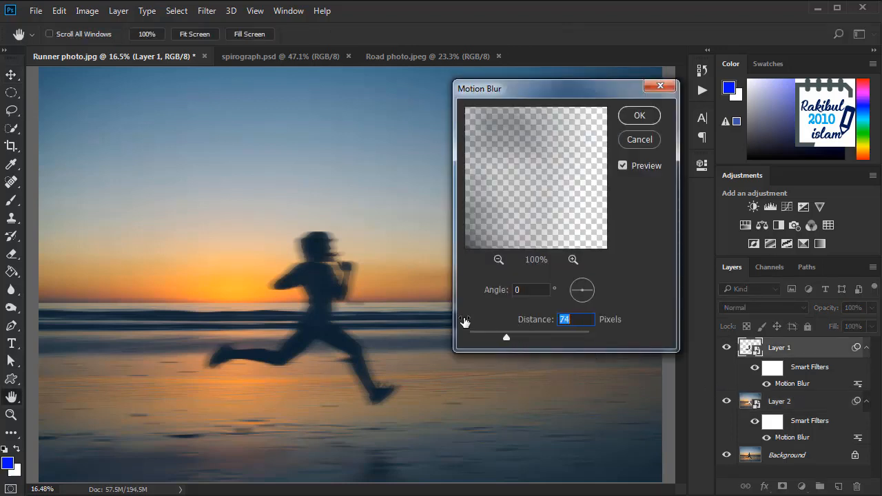
- Reduce Layer 1's Motion Blur distance to 19 pixels so the runner stays nearly sharp
drag(506, 337, 477, 336)
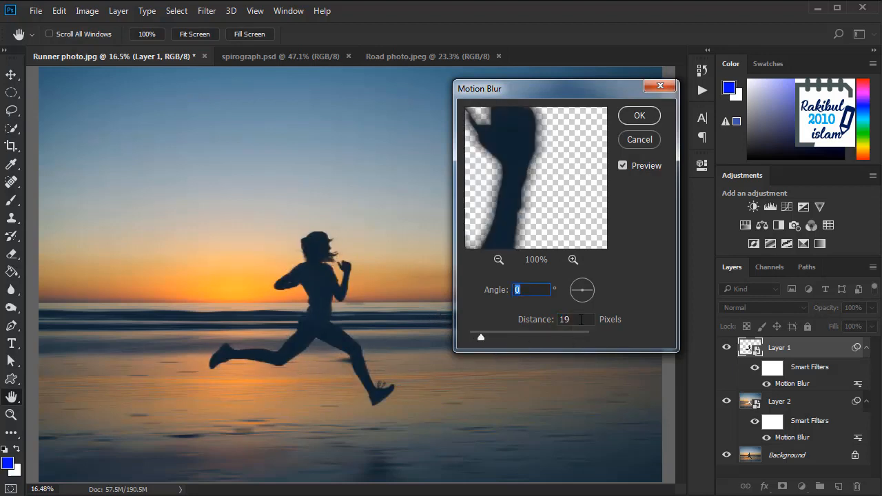
click(640, 115)
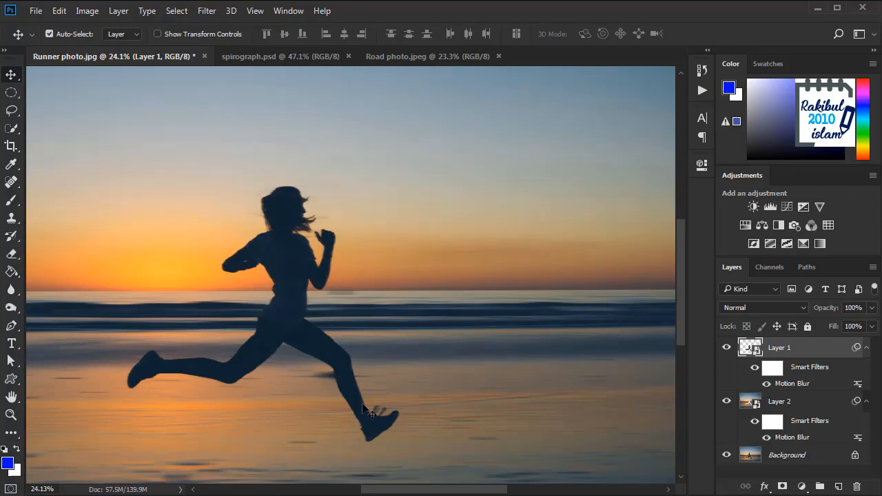
mouse_move(488, 397)
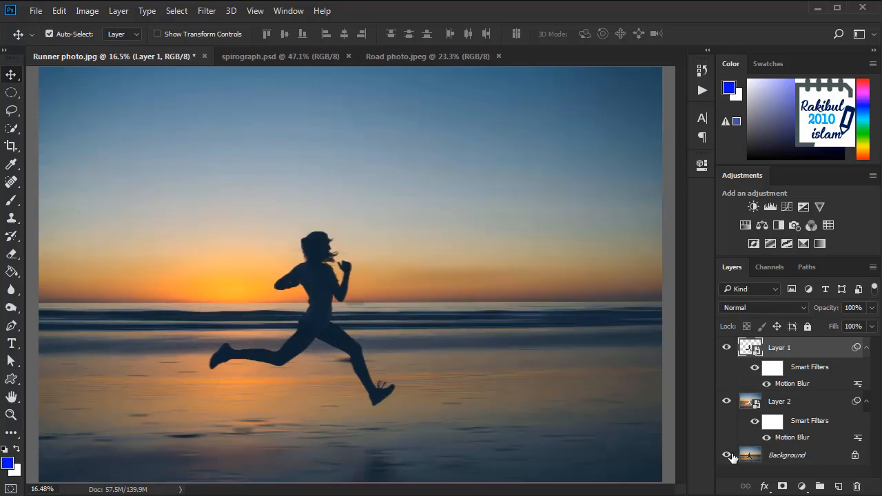
click(725, 455)
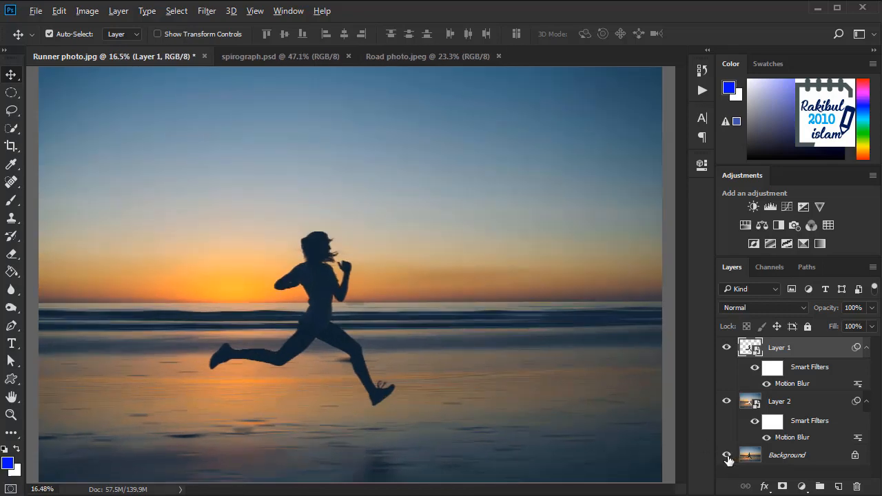
click(727, 455)
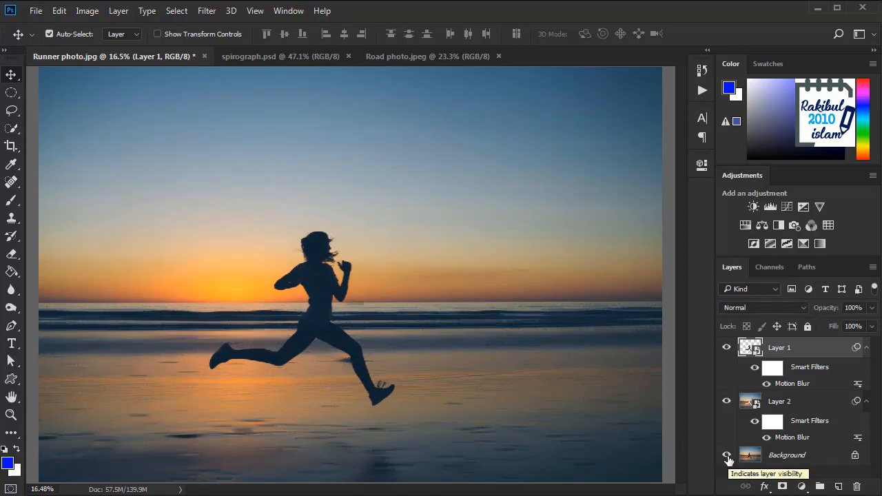
click(726, 455)
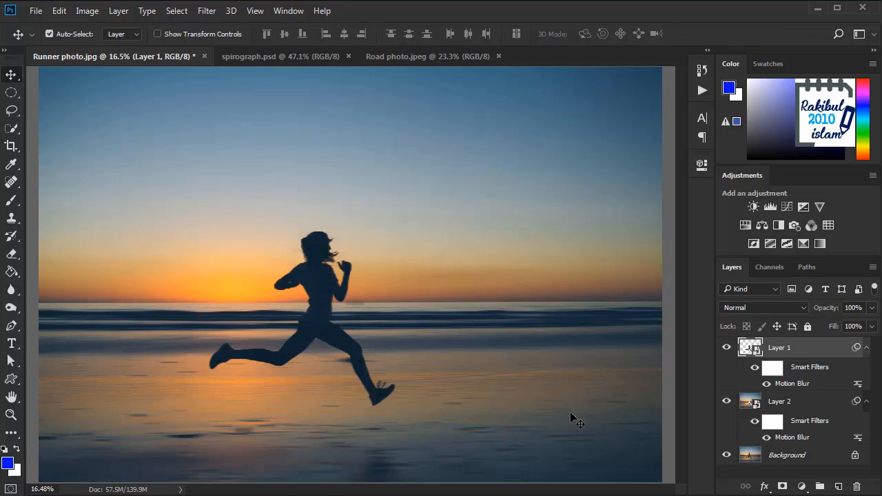
click(281, 55)
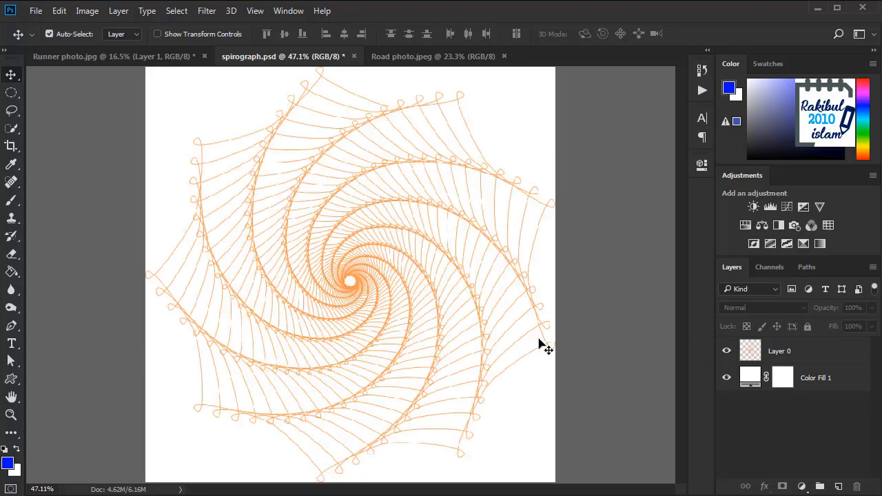
- Convert the spirograph's Layer 0 for smart filters
click(780, 351)
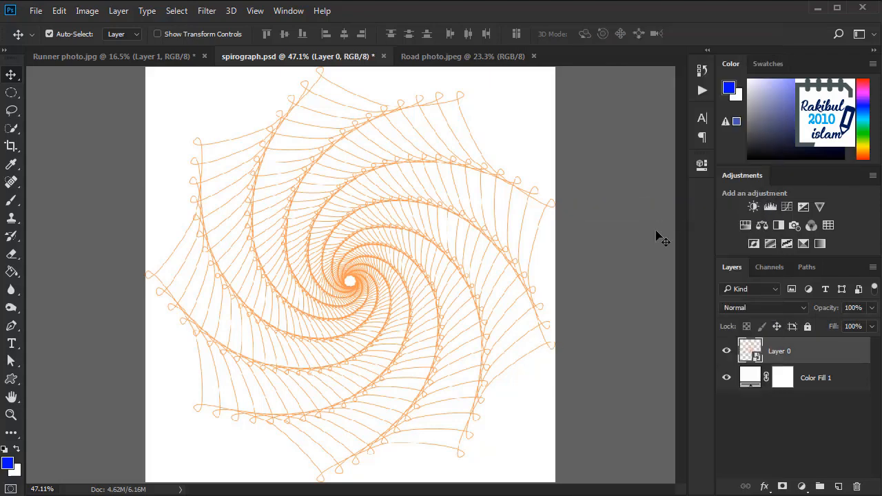
mouse_move(206, 19)
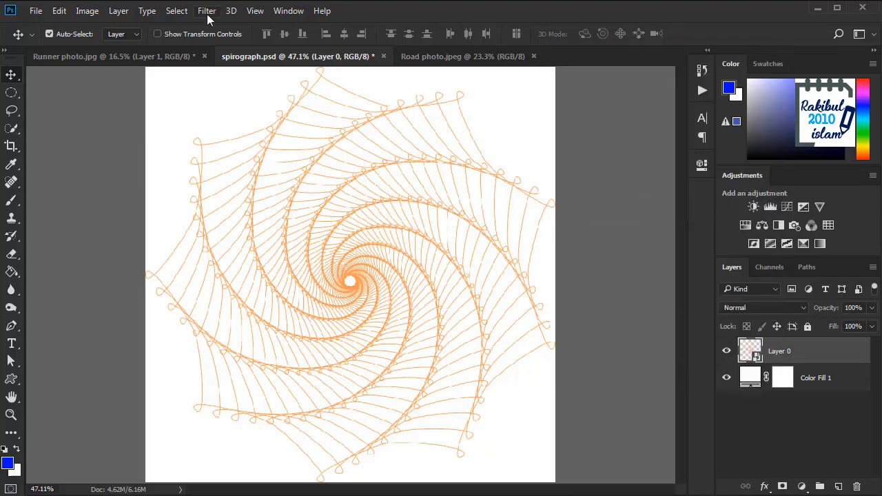
- Apply a spin Radial Blur at amount 17, Best quality, to the spirograph layer
click(207, 11)
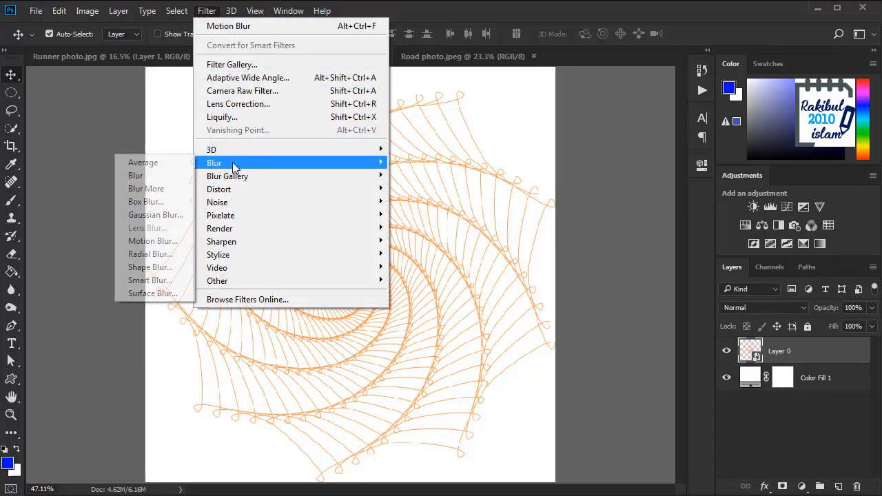
mouse_move(150, 253)
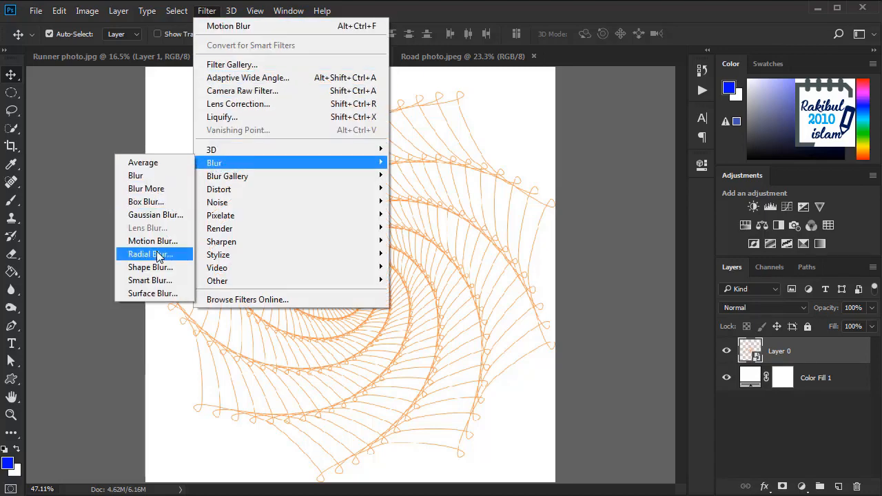
click(150, 254)
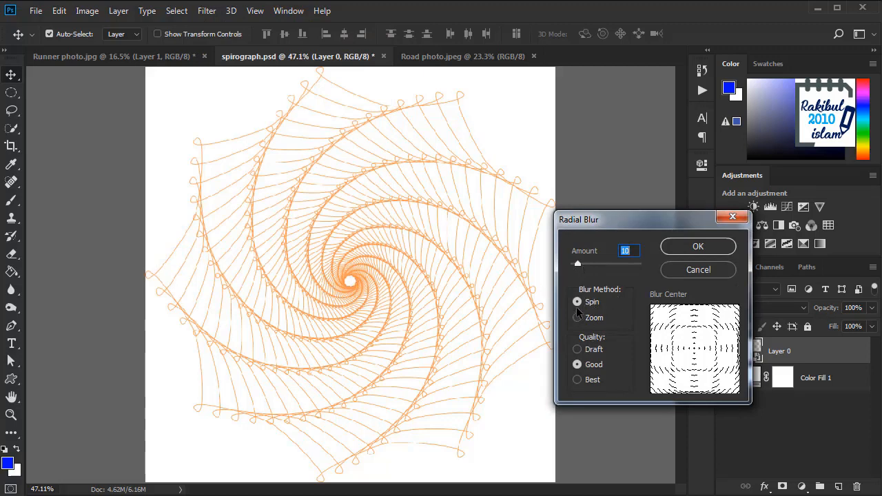
mouse_move(588, 347)
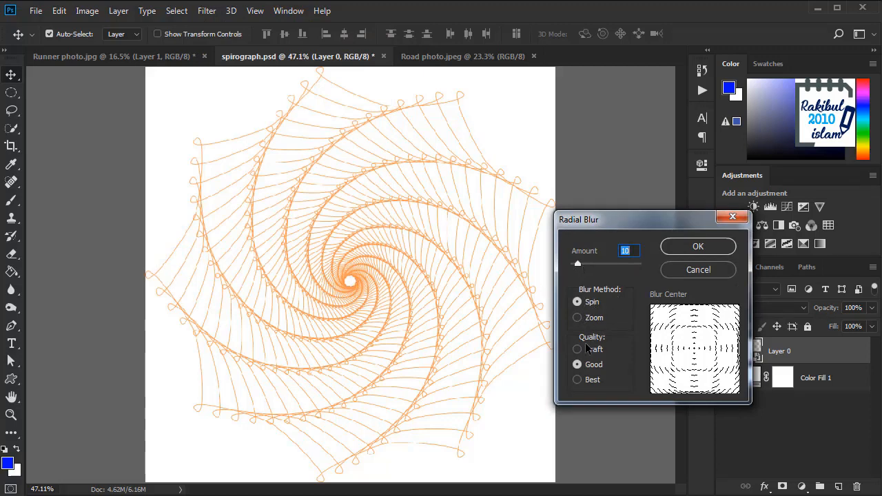
click(576, 381)
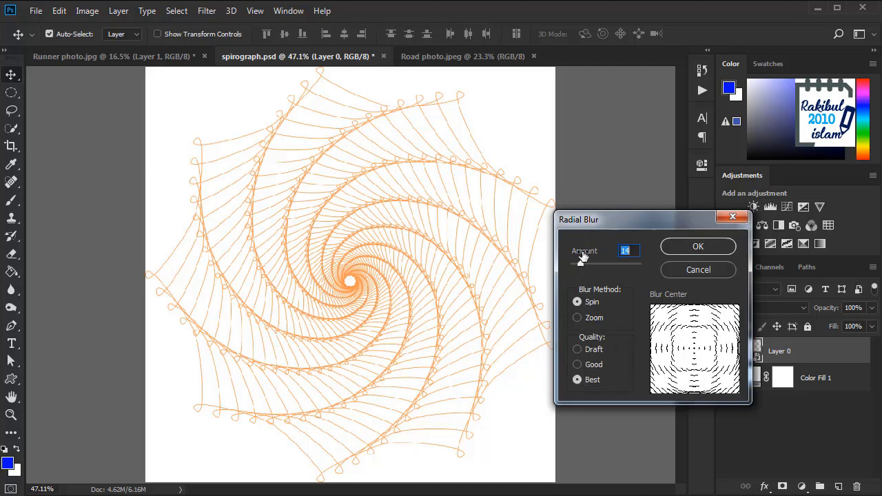
drag(581, 263, 618, 264)
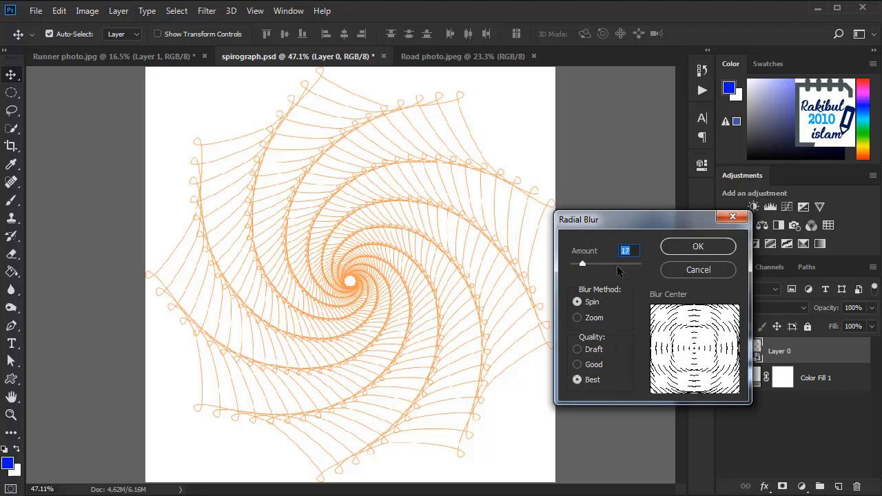
mouse_move(684, 255)
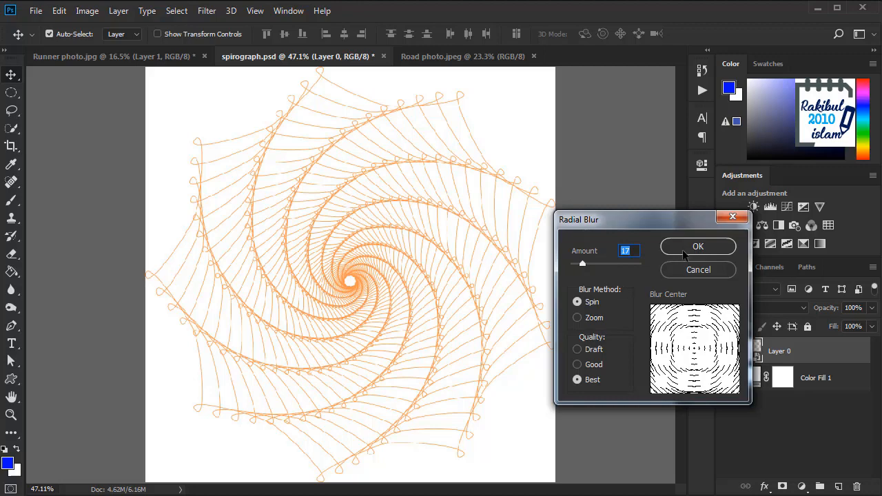
click(698, 245)
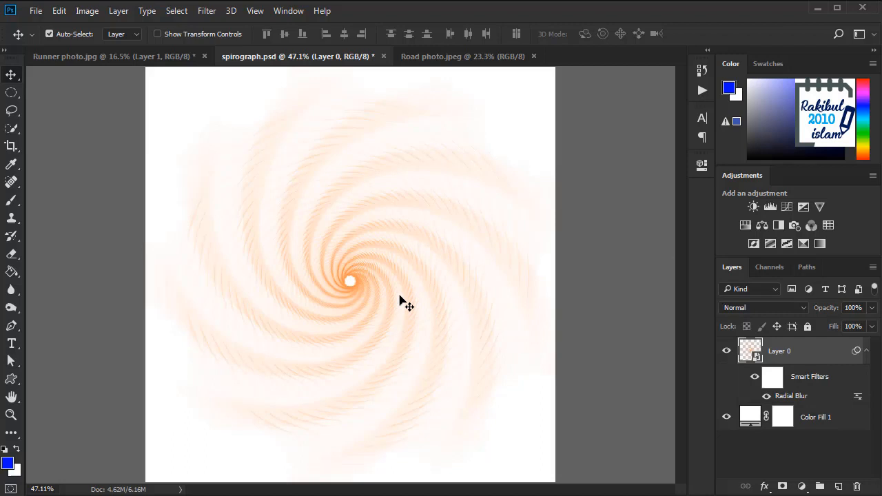
mouse_move(606, 342)
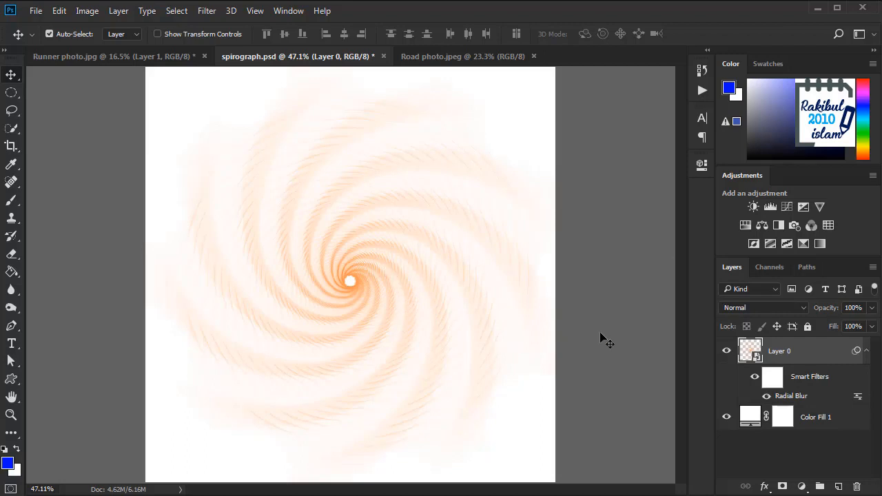
mouse_move(792, 399)
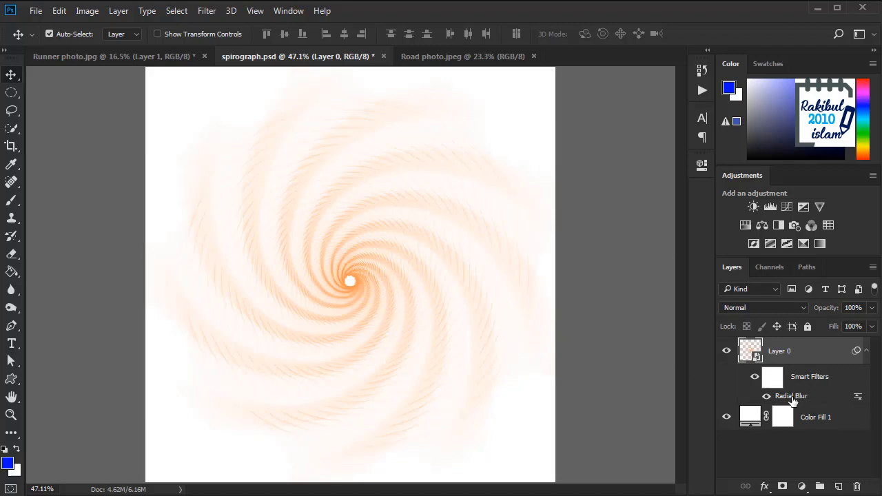
double_click(791, 395)
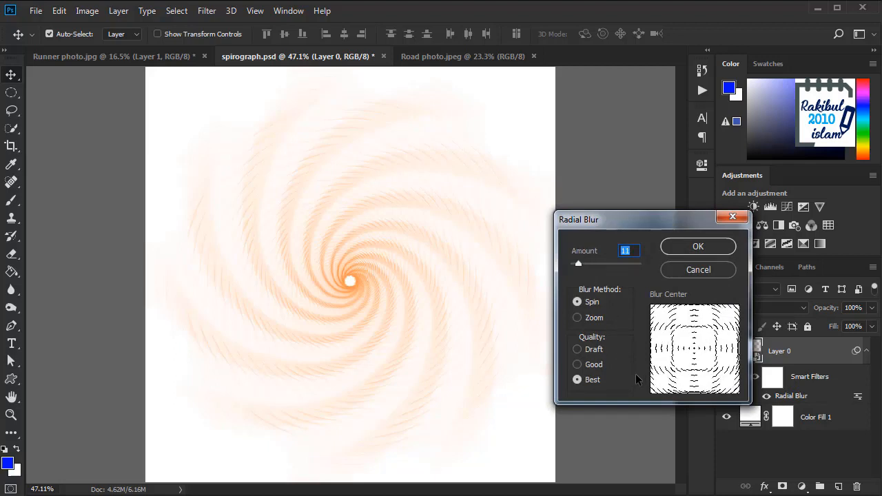
mouse_move(667, 311)
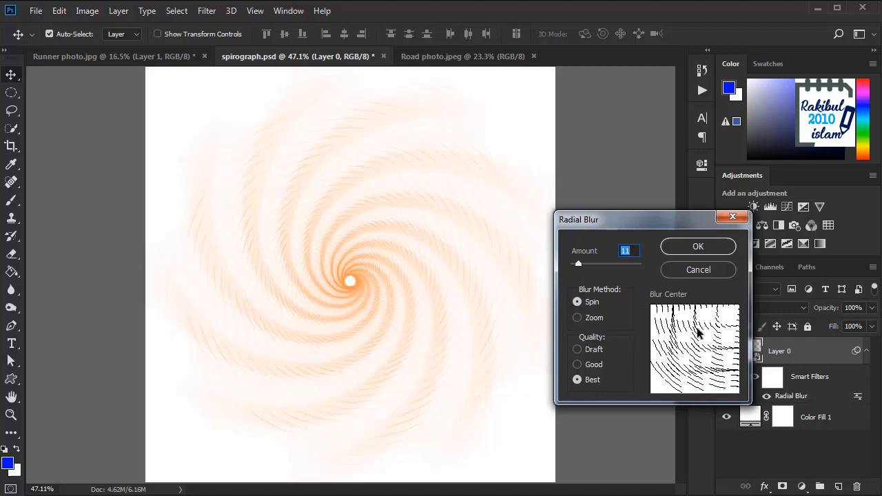
click(698, 246)
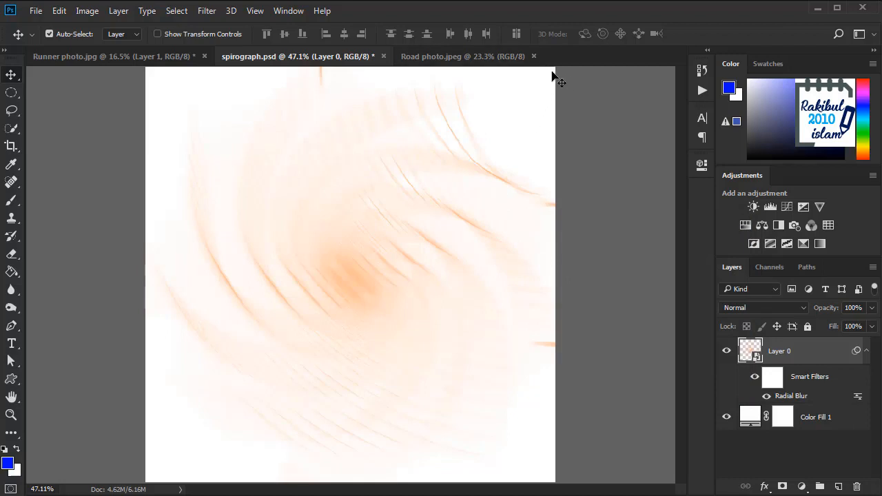
mouse_move(355, 264)
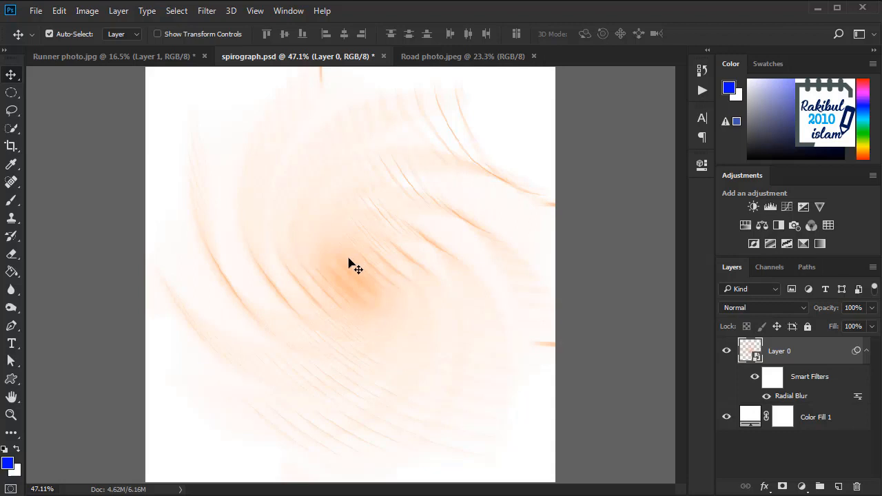
mouse_move(358, 270)
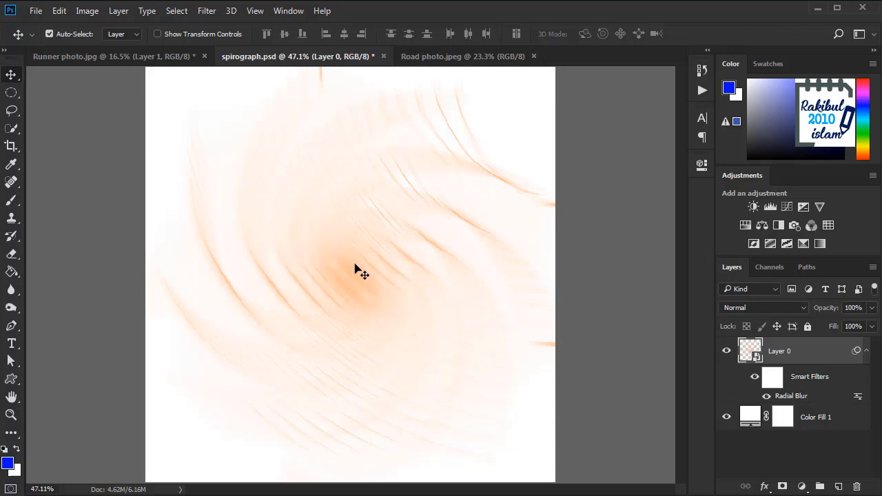
mouse_move(558, 76)
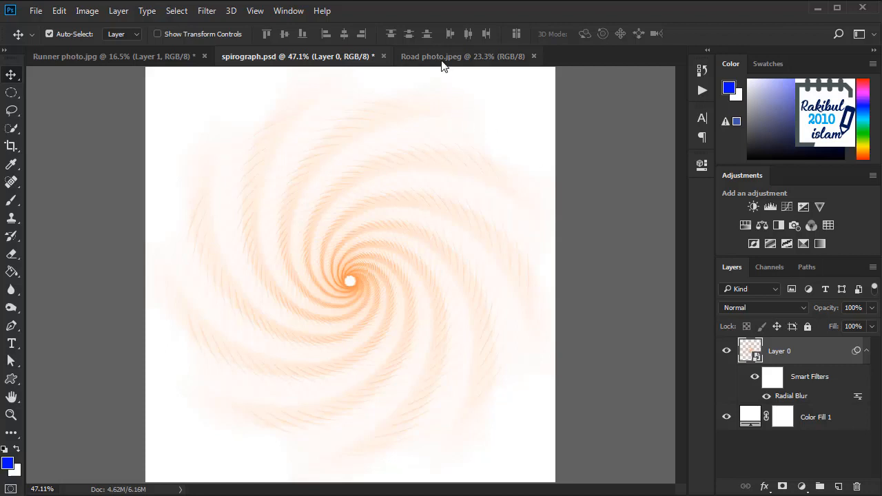
- Switch to the Road photo and convert its Background into smart object Layer 0
click(463, 56)
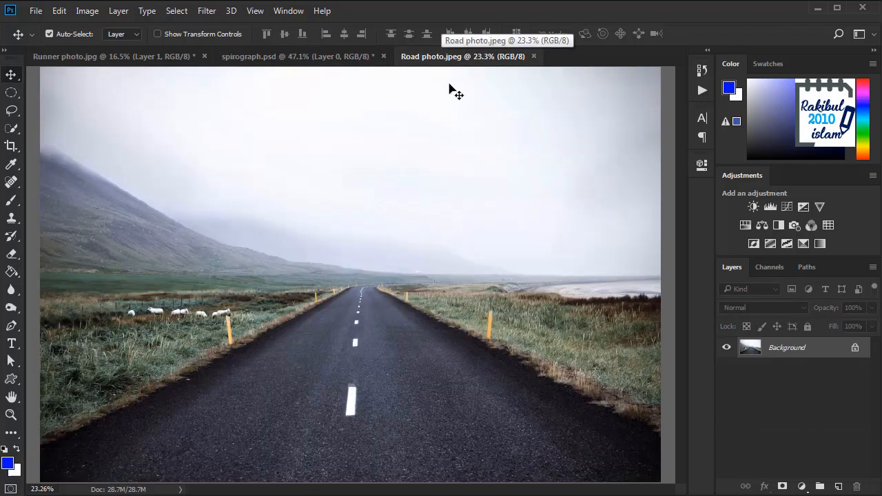
mouse_move(523, 306)
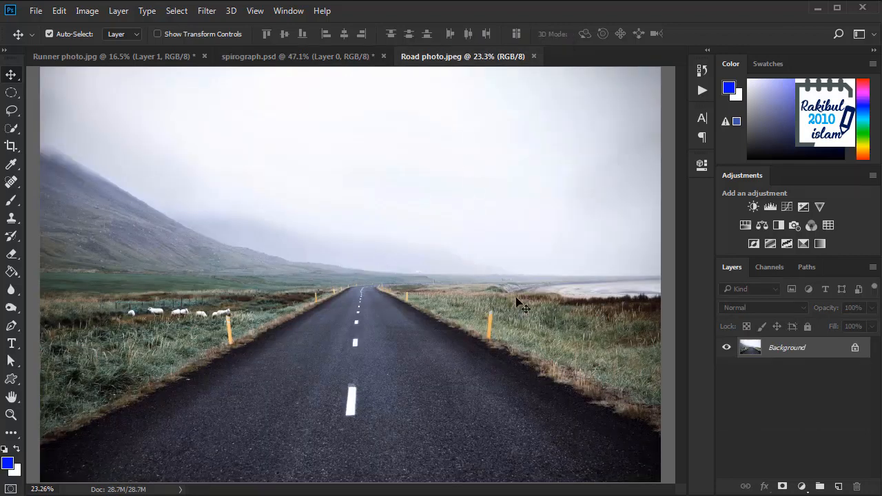
right_click(785, 348)
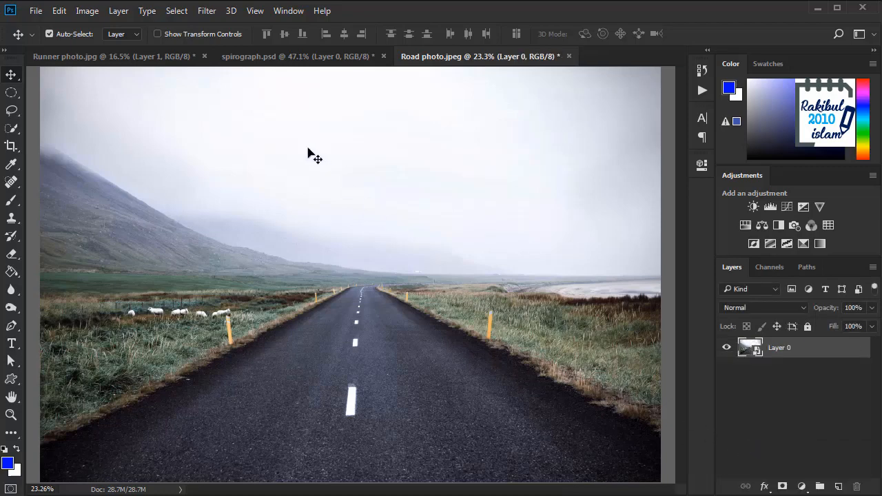
click(207, 11)
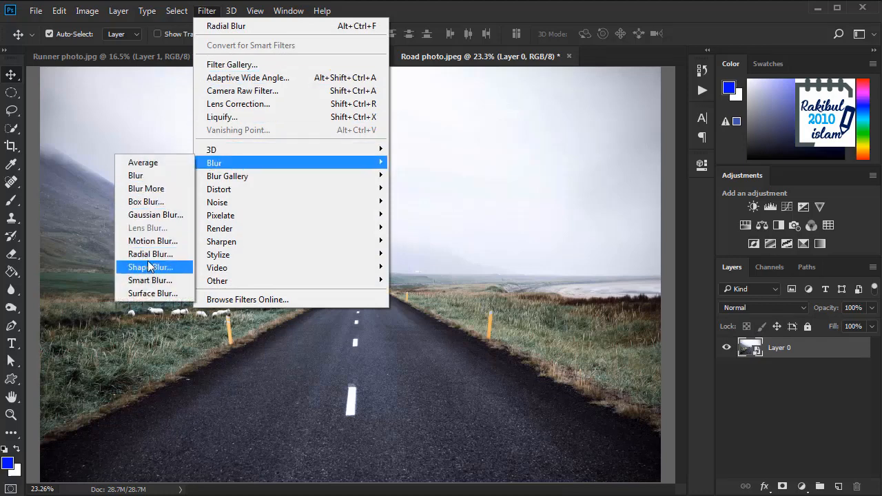
- Apply a zoom Radial Blur with a raised amount to the road photo's Layer 0
click(150, 254)
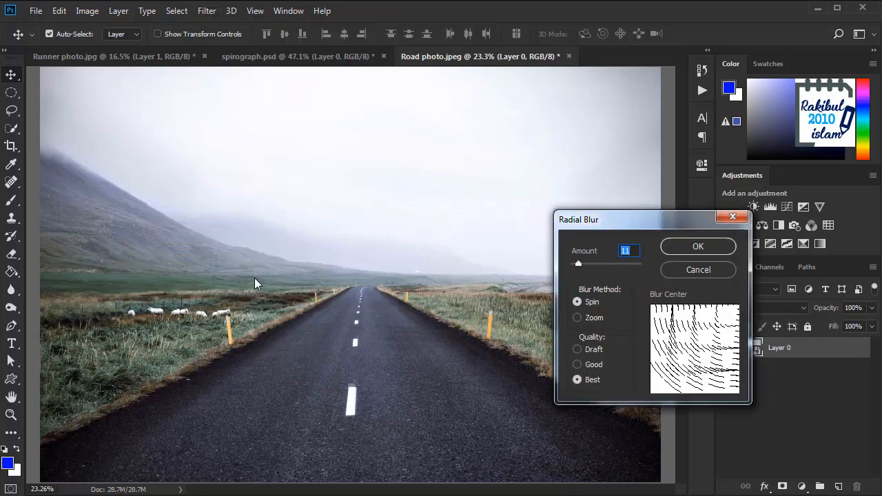
click(578, 317)
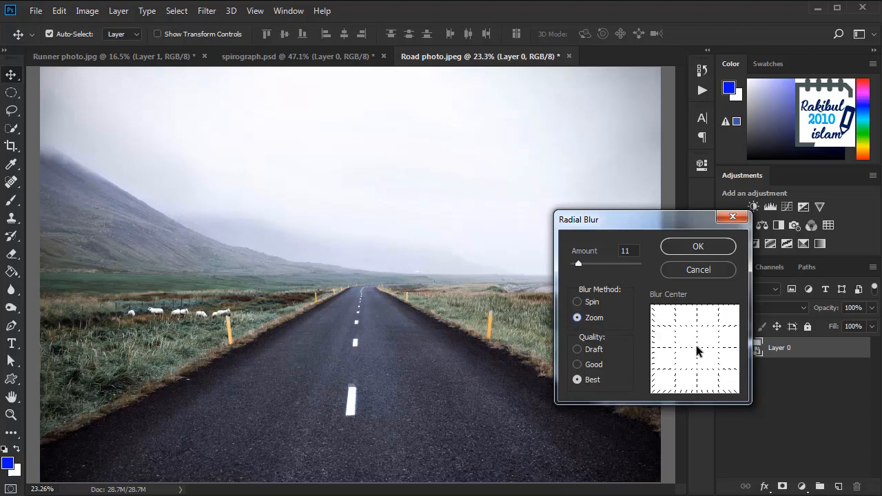
mouse_move(594, 301)
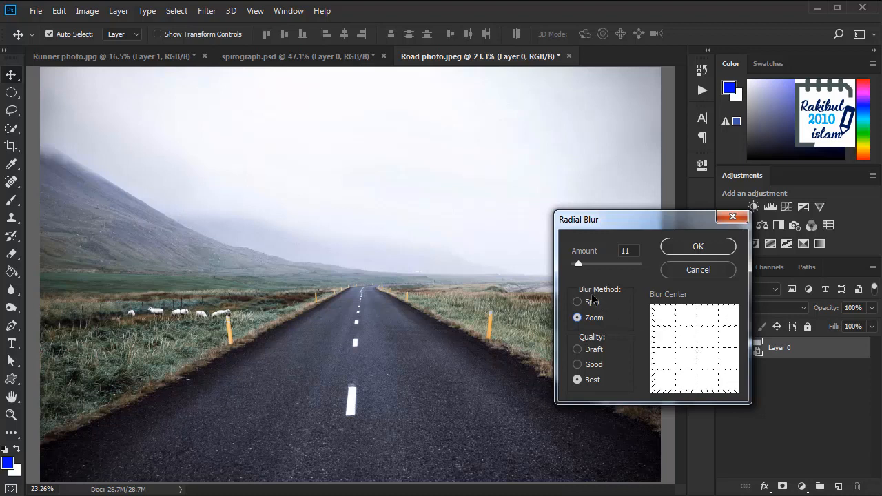
triple_click(627, 251)
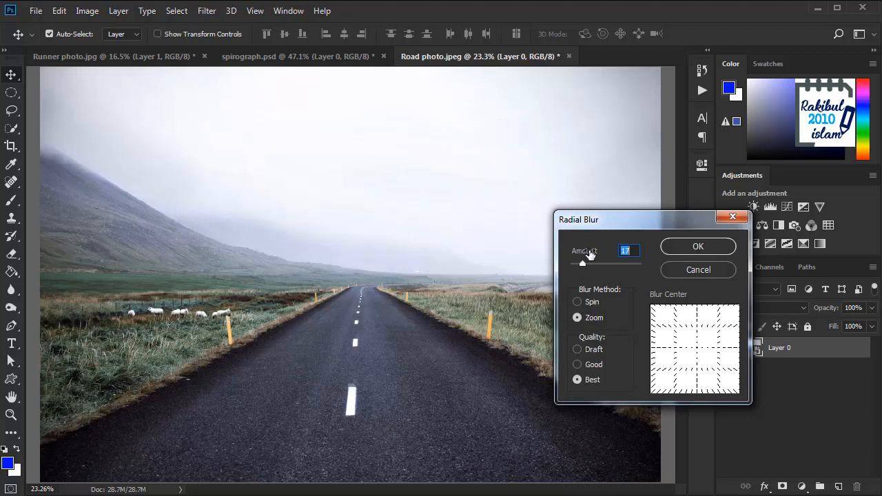
drag(582, 264, 607, 264)
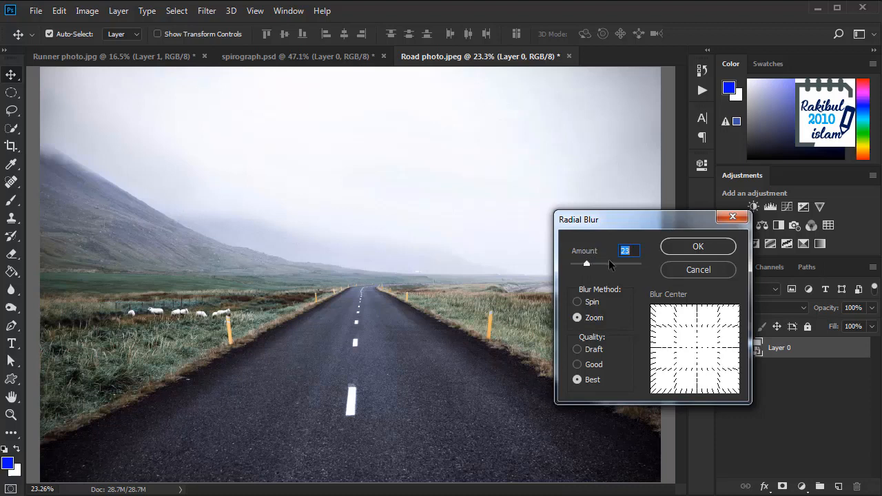
mouse_move(648, 300)
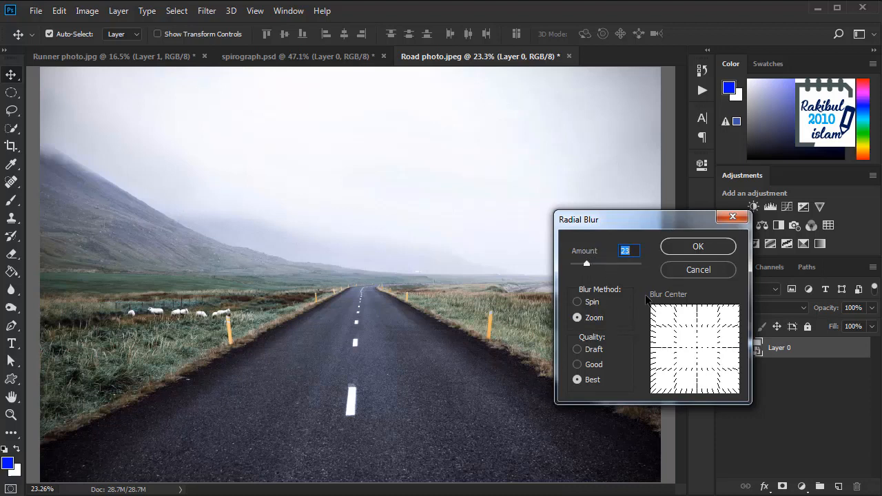
click(697, 245)
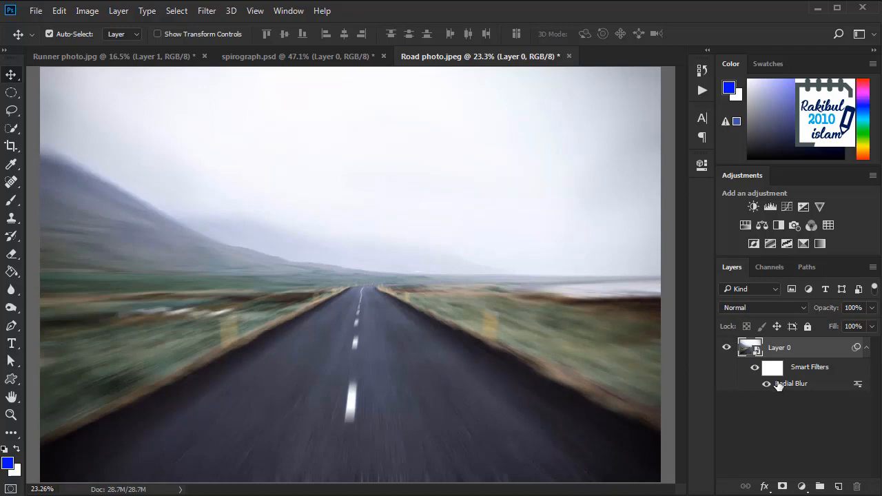
double_click(791, 383)
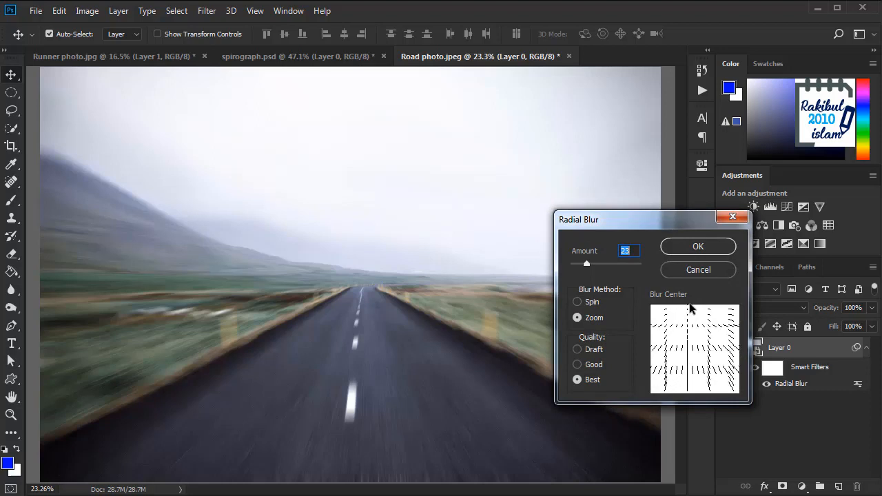
click(698, 245)
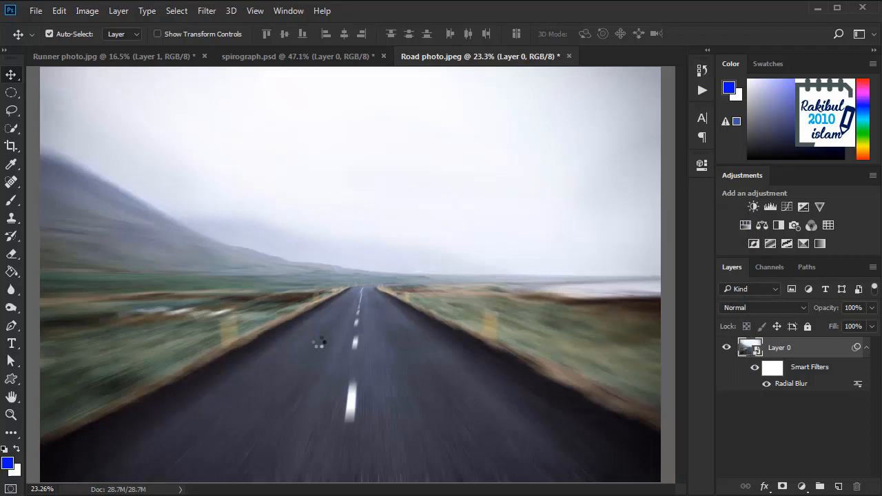